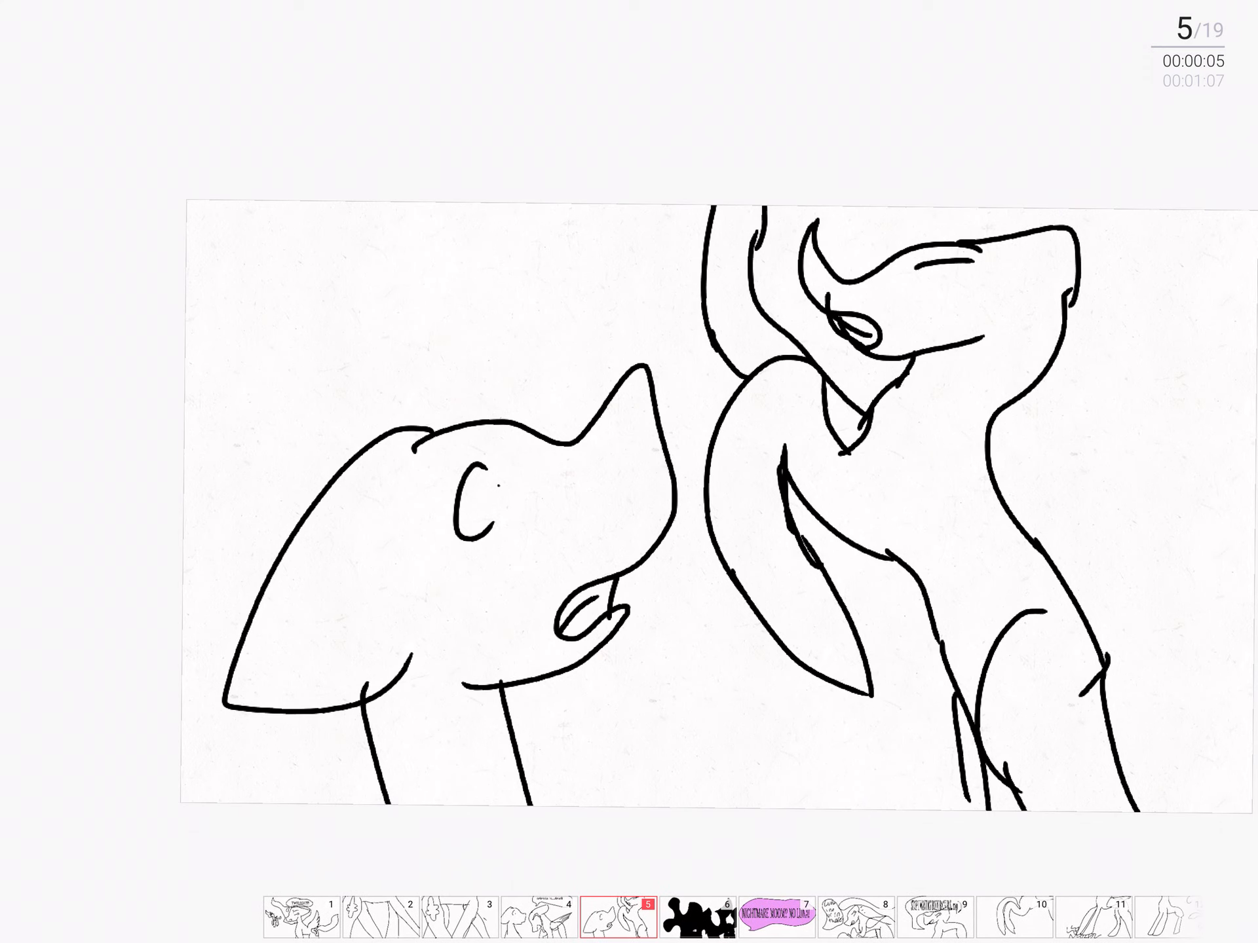
Start playback so the animation advances from frame 5 to the frame 10 tail drawing.
left_click(649, 911)
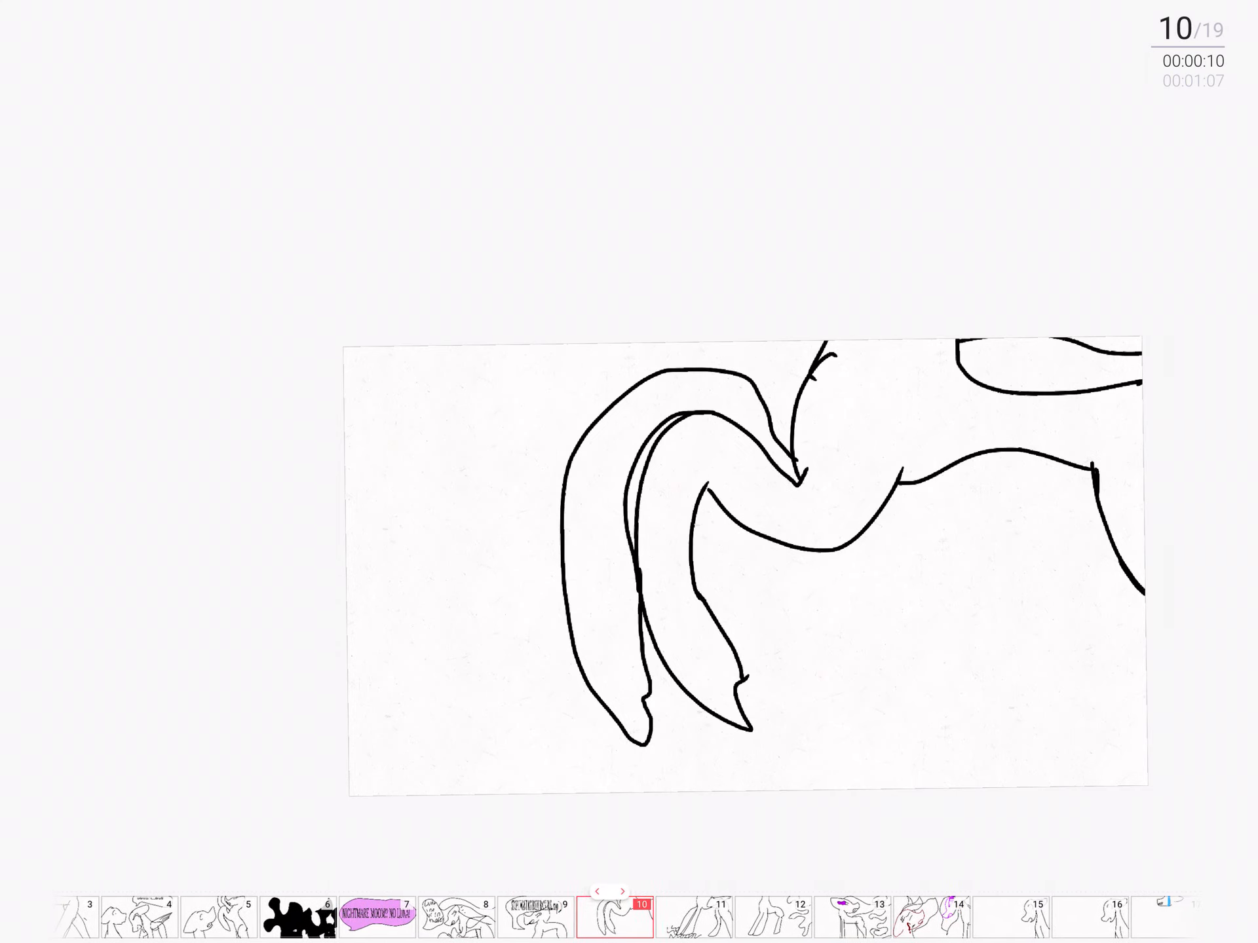
Halt playback on frame 10 and reopen it for editing with the onion-skinned previous frame visible.
left_click(612, 913)
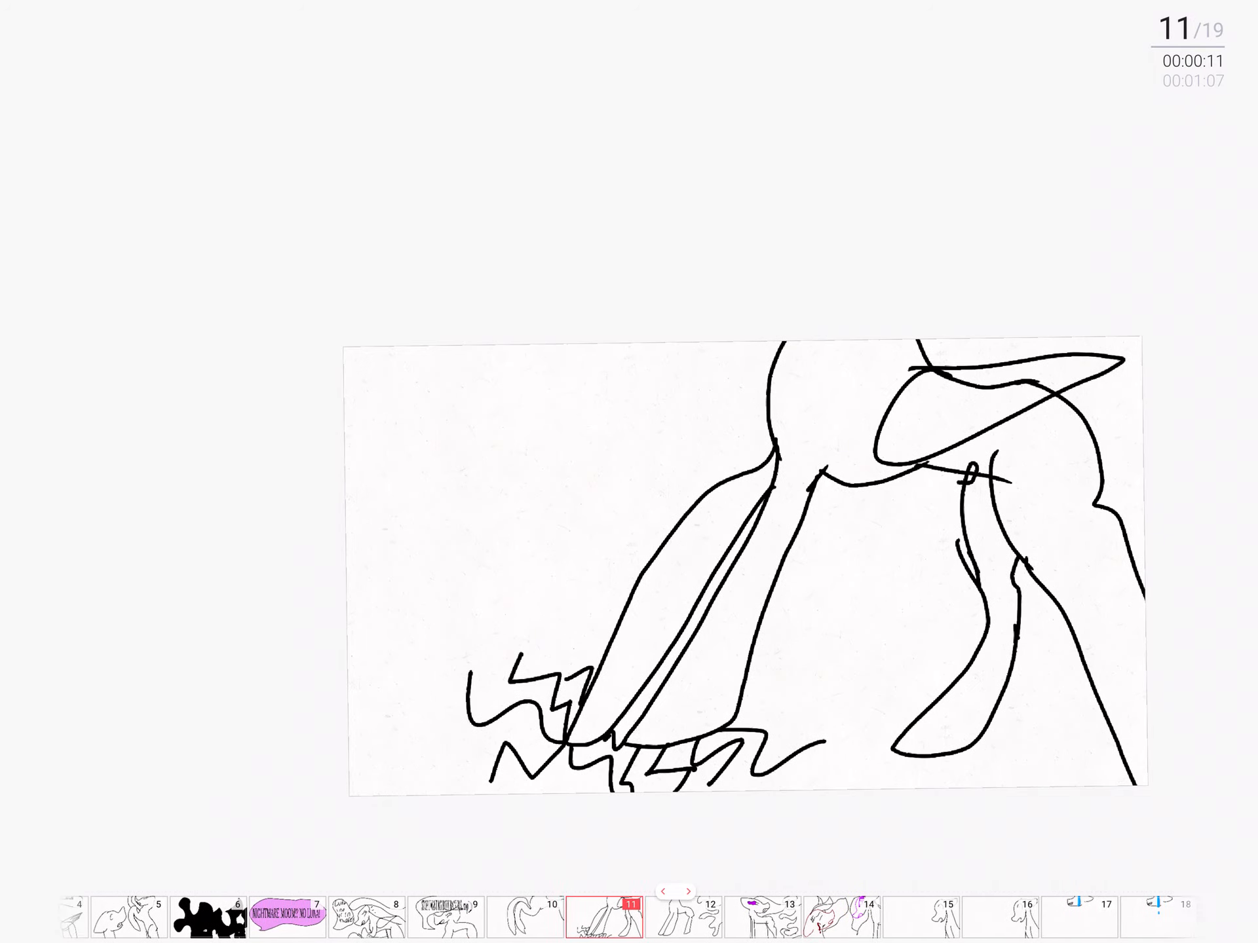
left_click(582, 913)
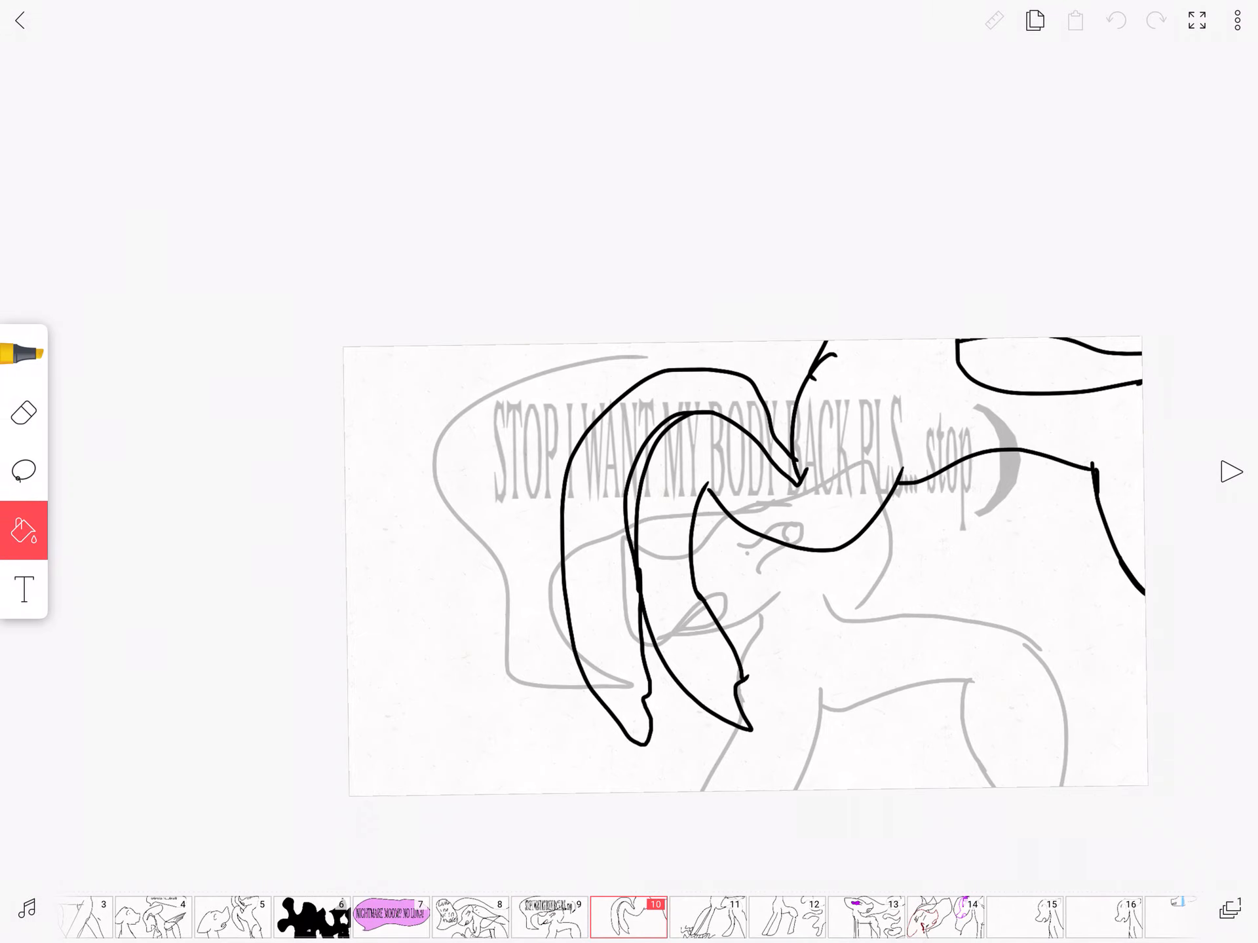
Resume playback from frame 10 until it reaches the frame 13 pony head with purple eye.
left_click(1231, 470)
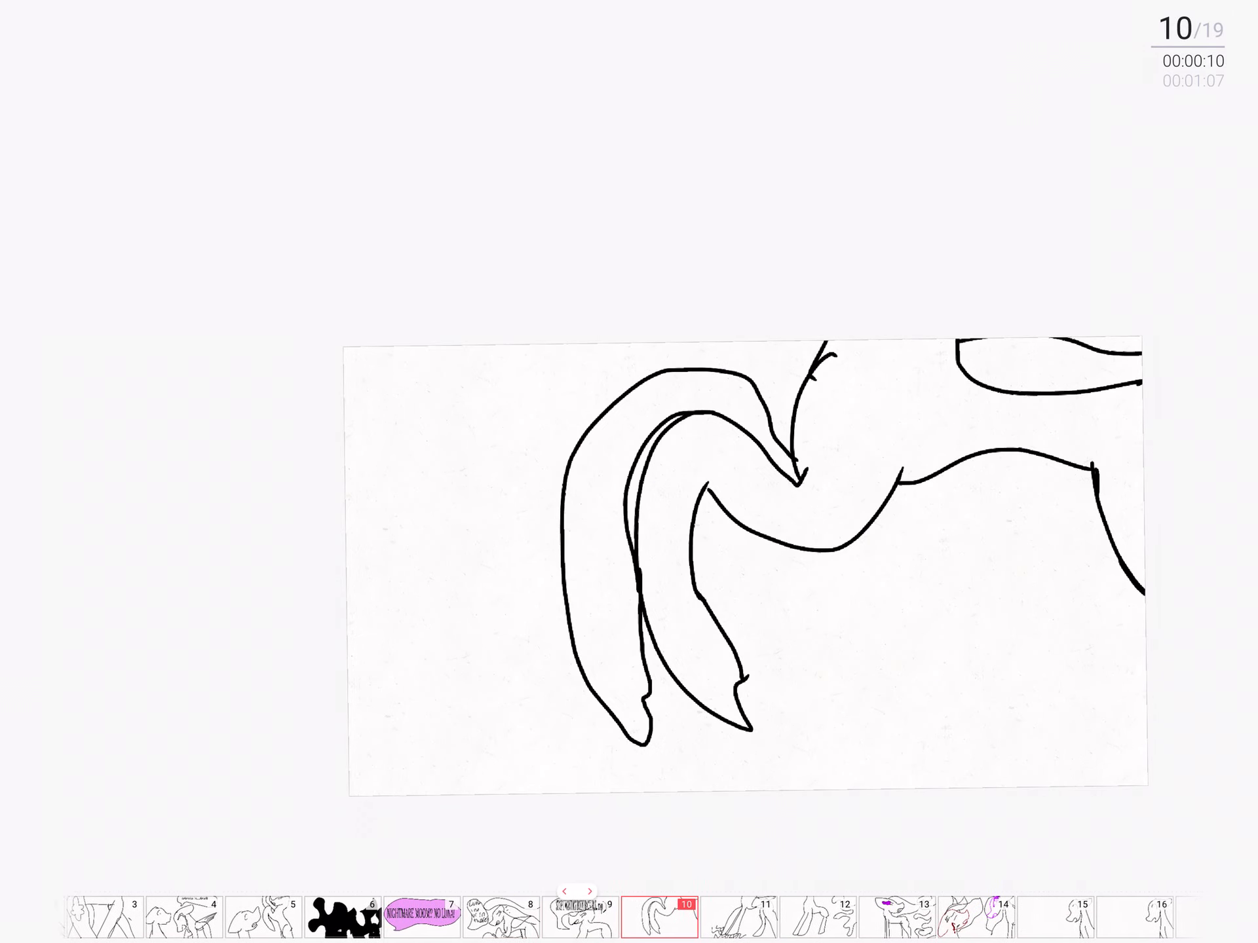
left_click(563, 893)
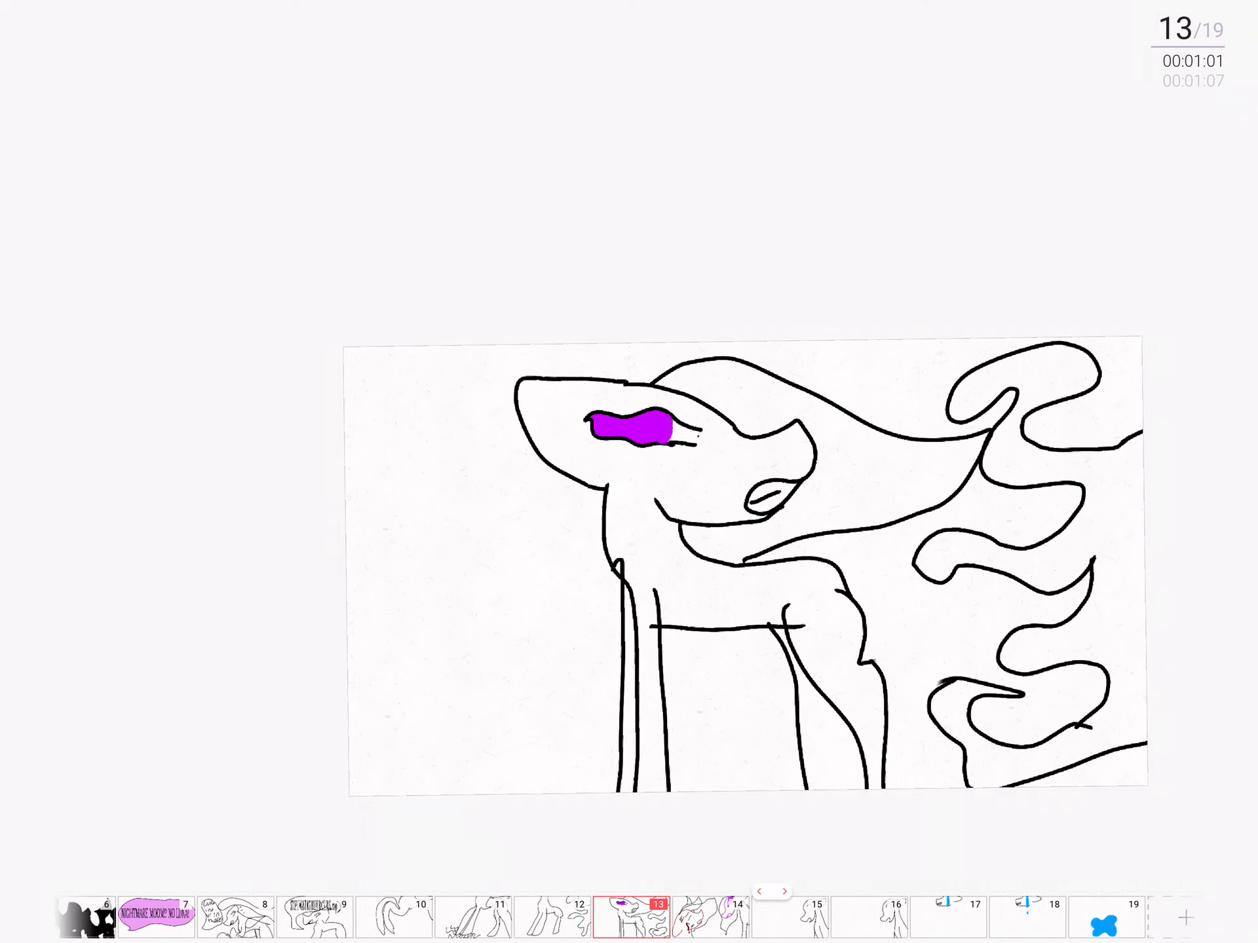
Keep playback running from frame 15 to frame 18 with the falling blue drip.
left_click(639, 924)
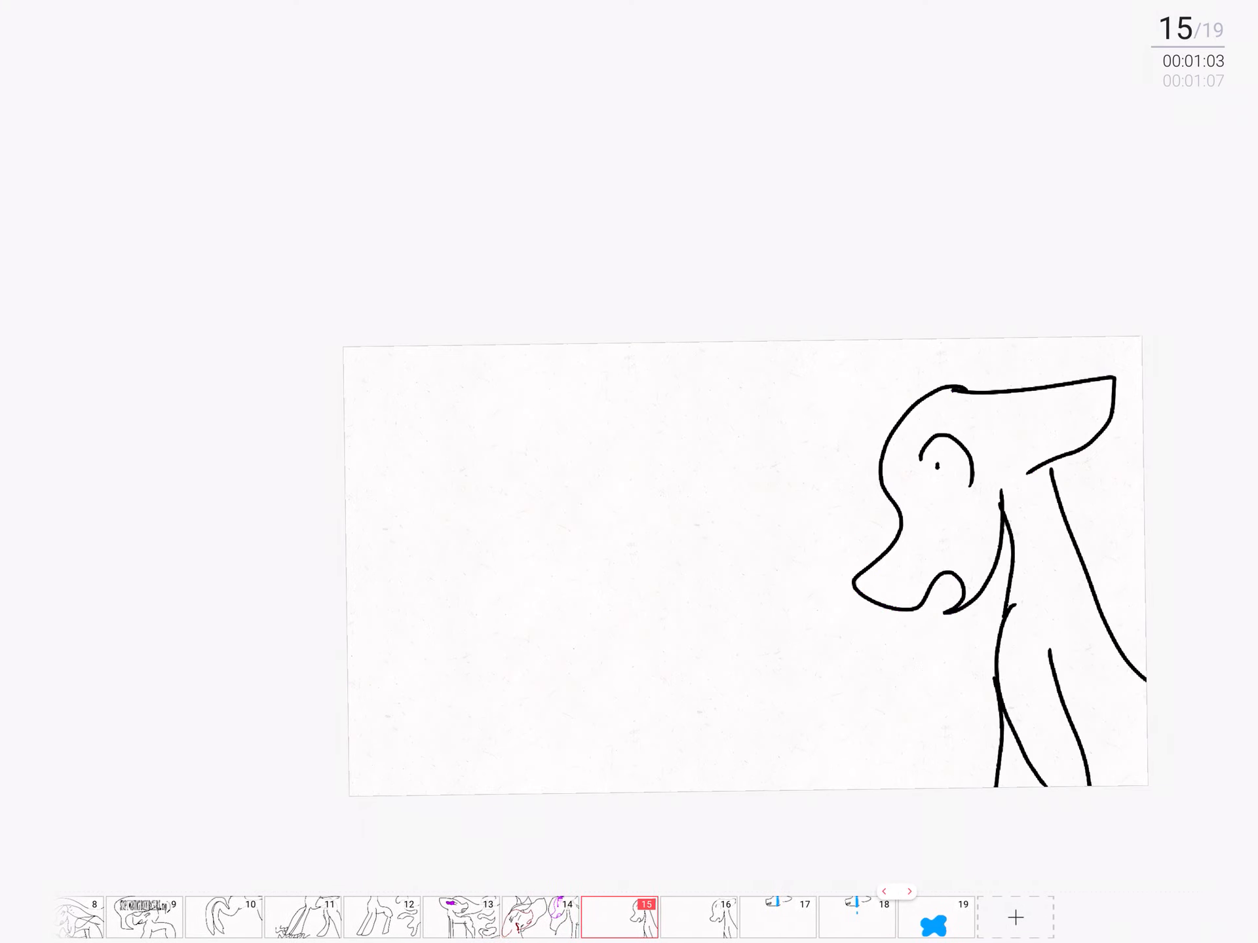
left_click(679, 918)
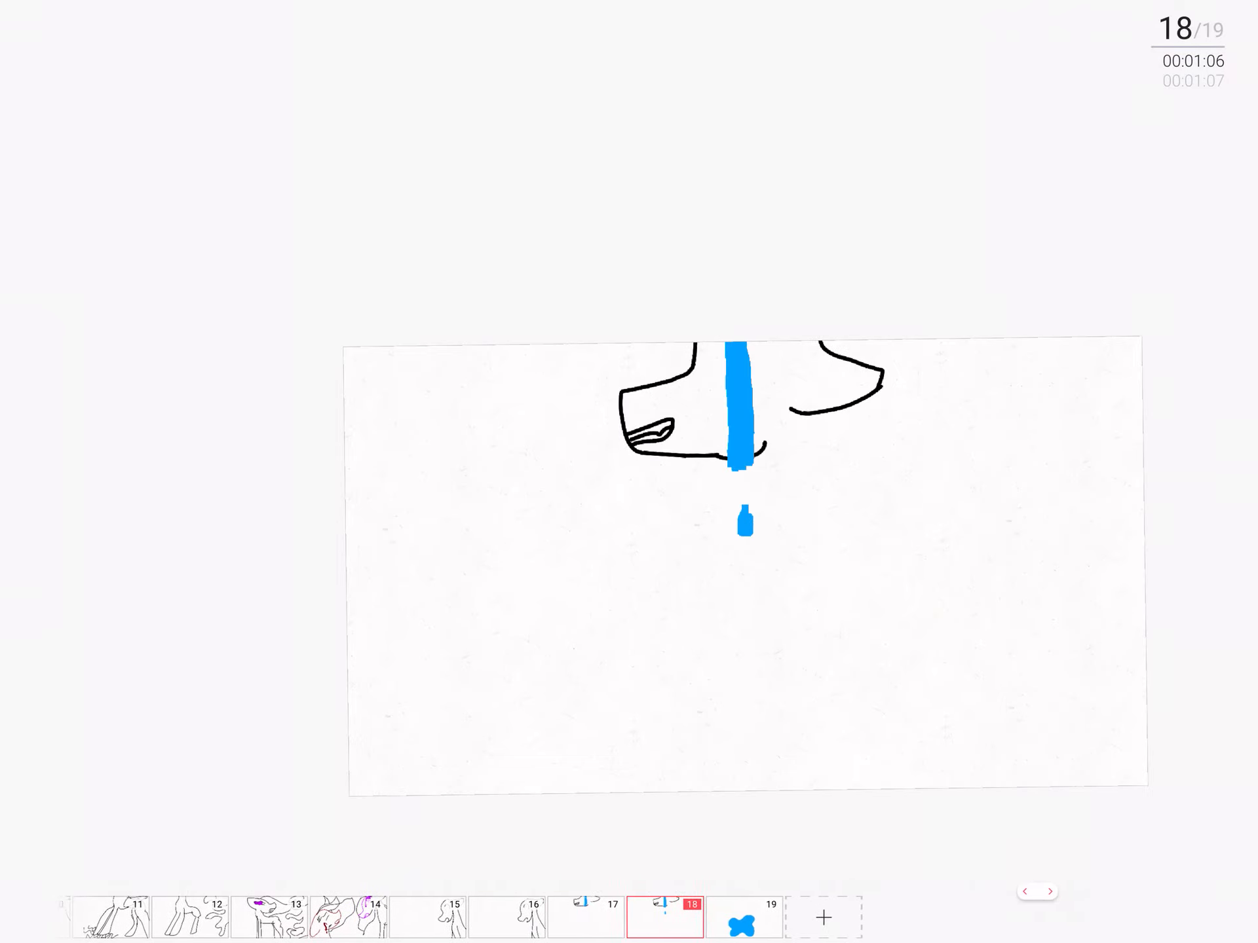
Step back to frame 16, then forward to frame 17 showing the blue streak without the drip.
left_click(654, 927)
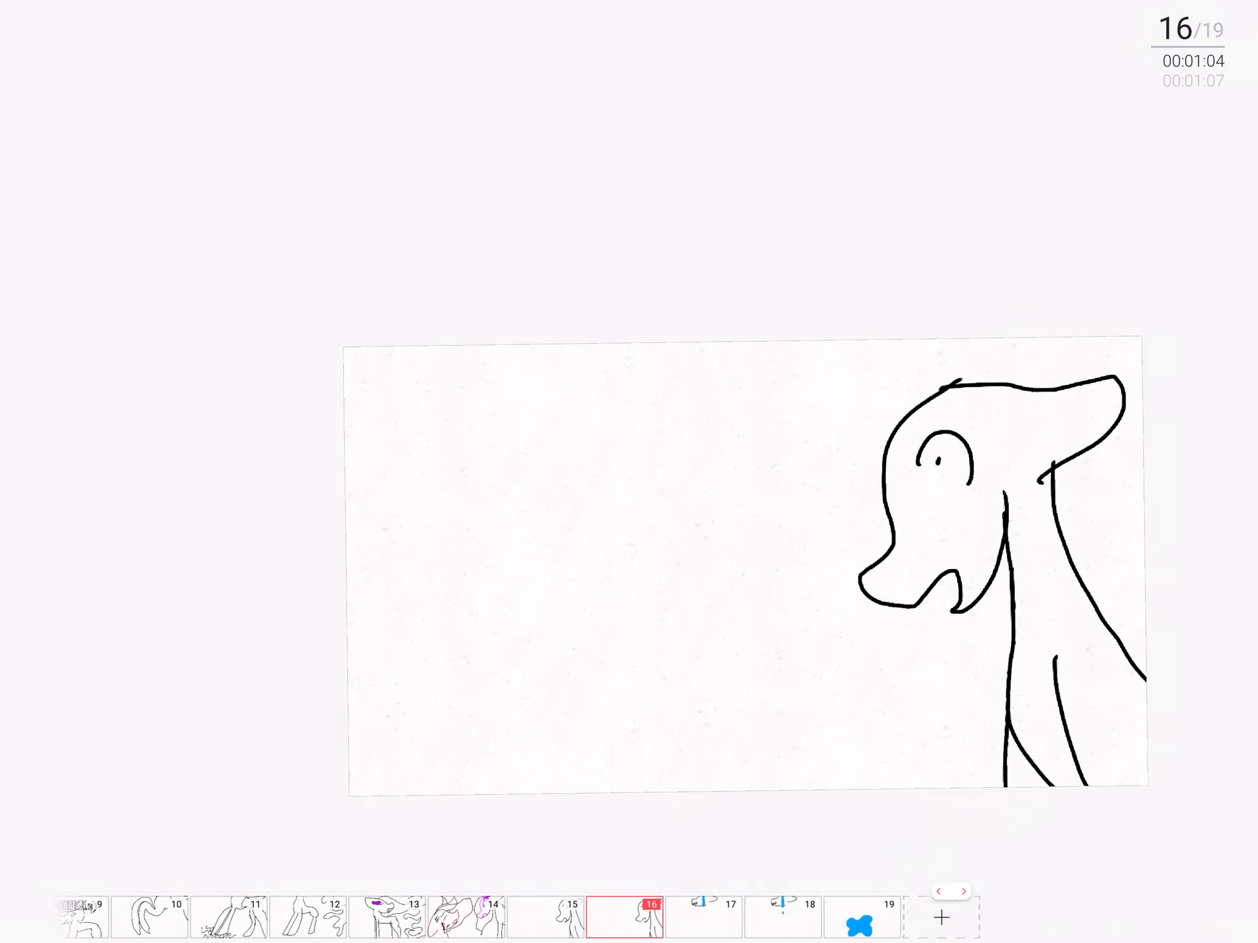
left_click(641, 921)
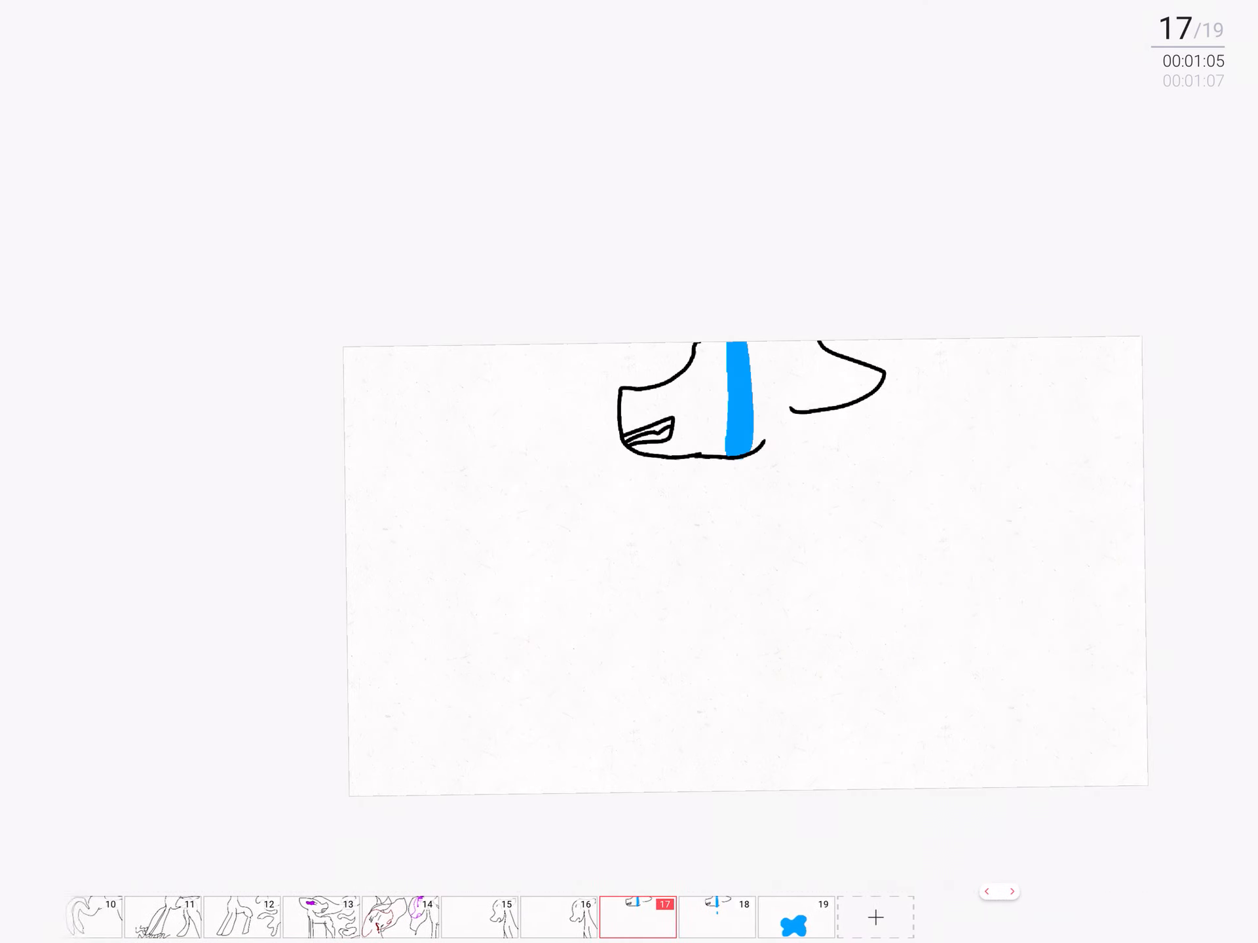